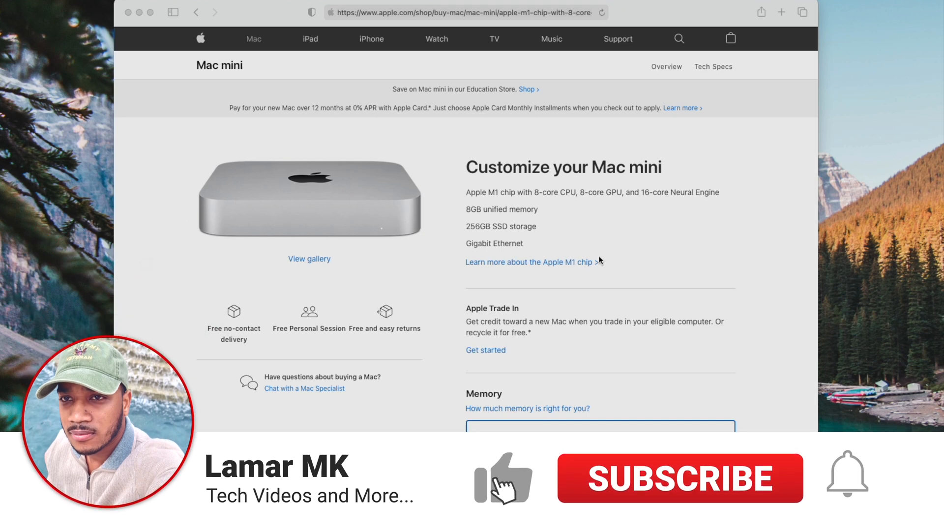
Show Get Info for the desktop folder 'Give this video a Thumbs up!', revealing its 13.89 GB size
scroll("down", 3)
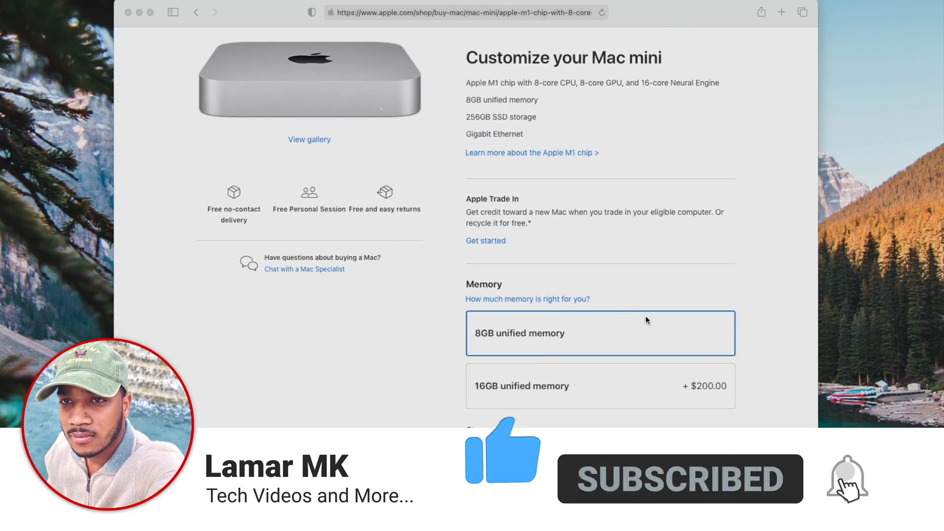
scroll("down", 3)
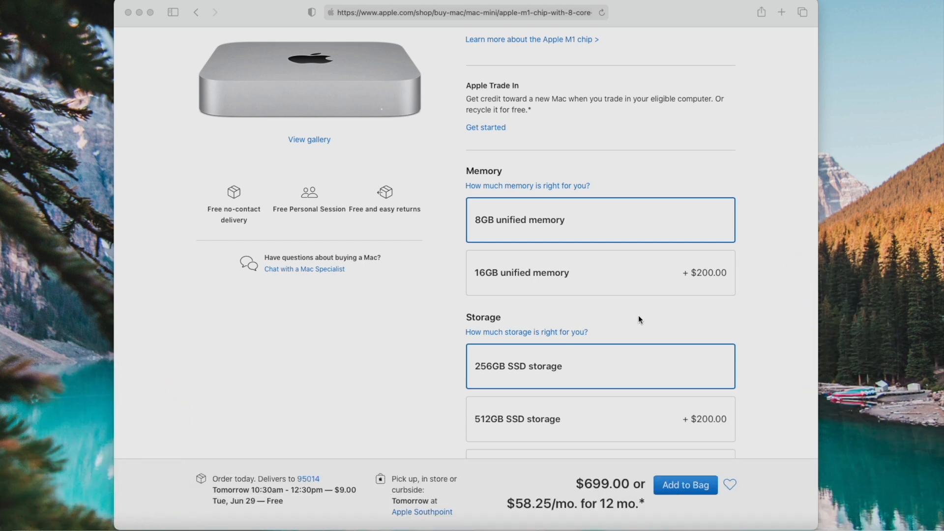
mouse_move(661, 321)
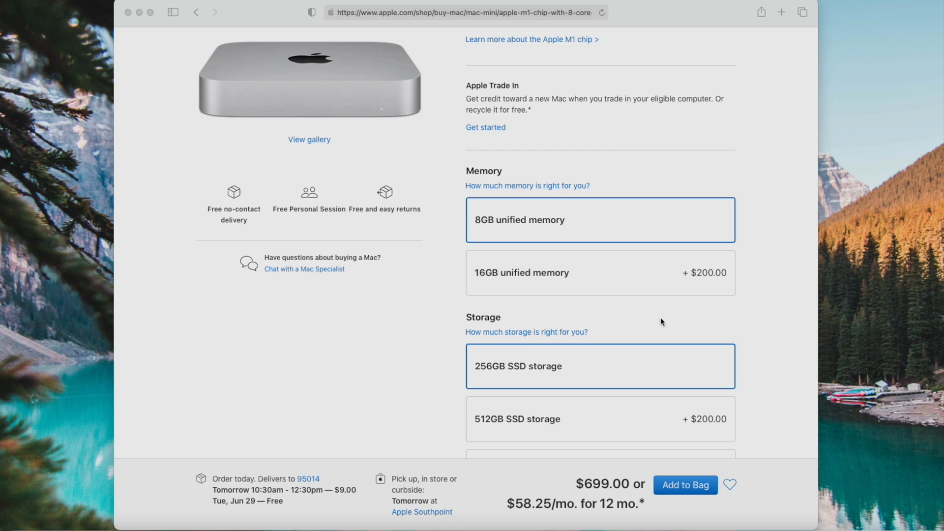
scroll("down", 3)
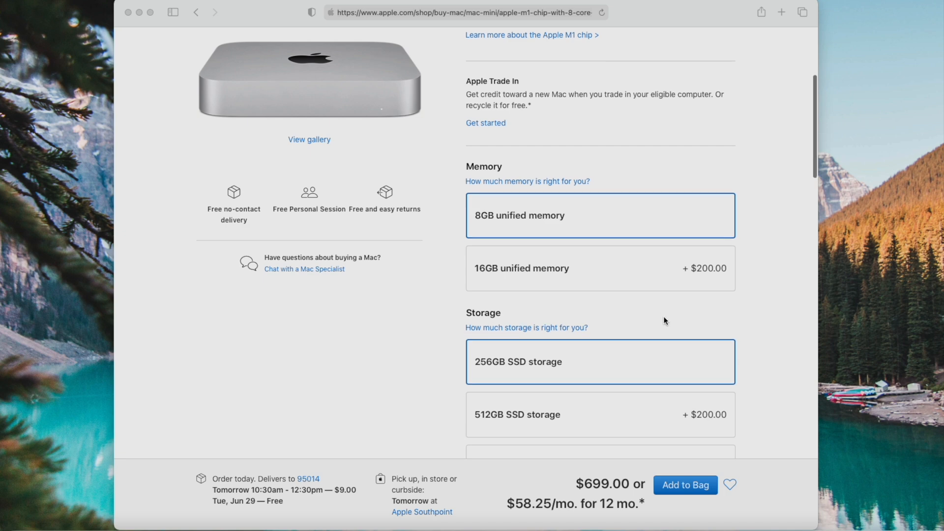
scroll("down", 3)
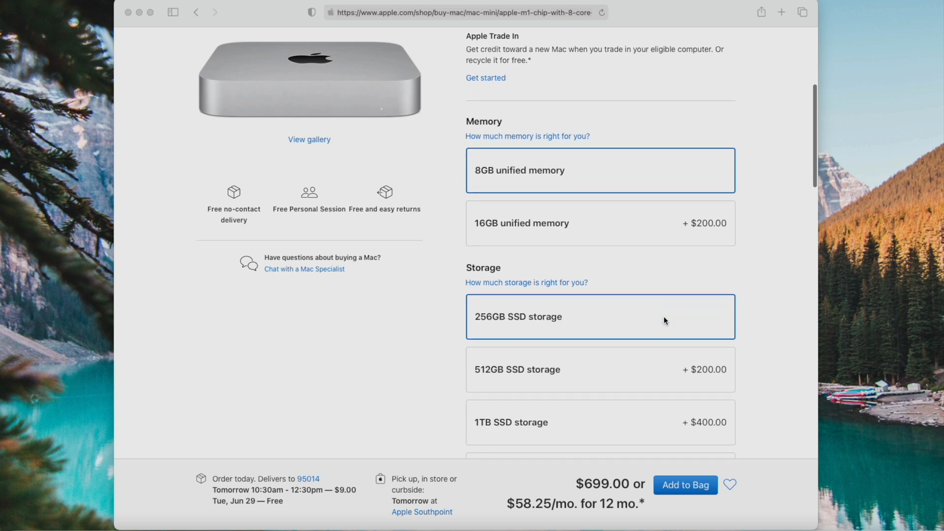
scroll("down", 3)
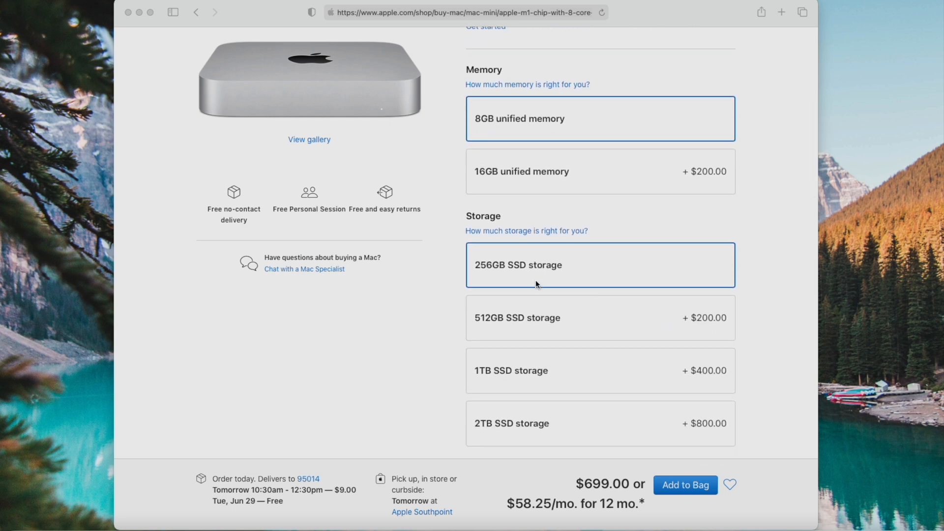
mouse_move(547, 277)
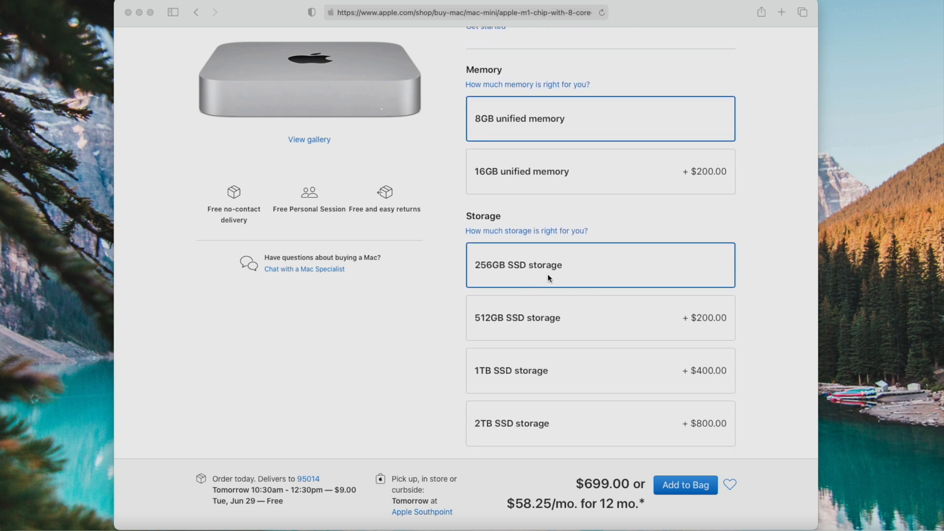
mouse_move(690, 328)
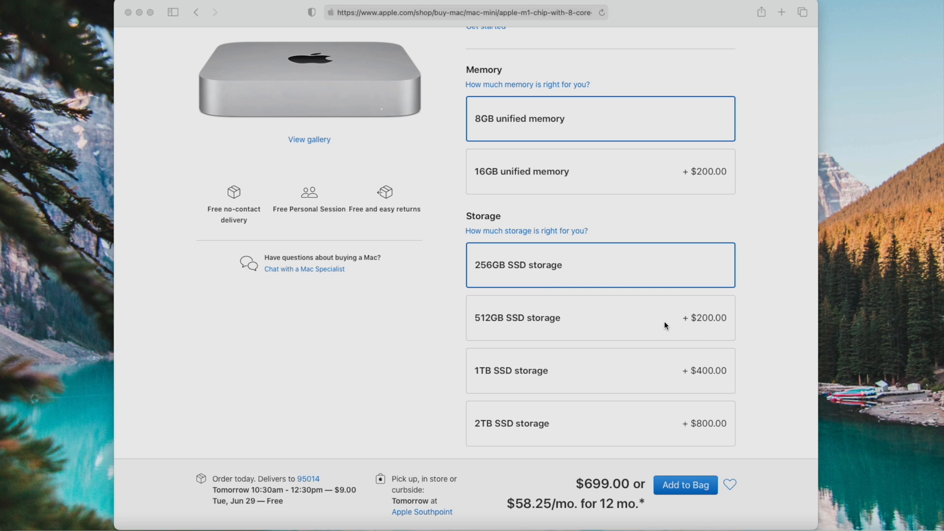
mouse_move(711, 381)
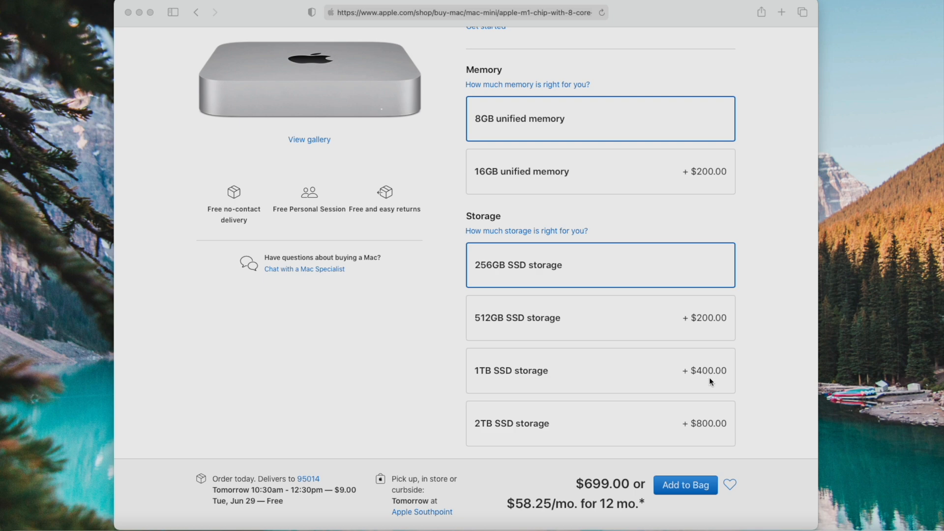
mouse_move(701, 373)
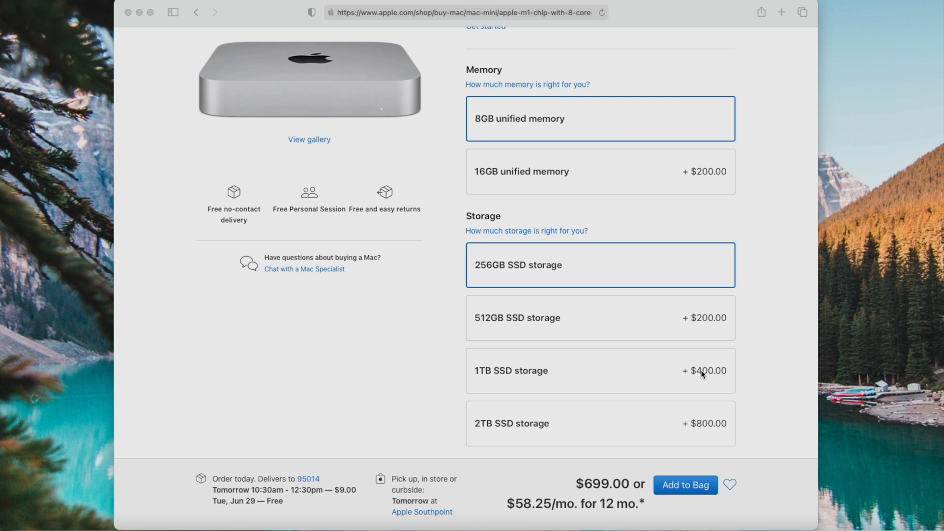
scroll("down", 3)
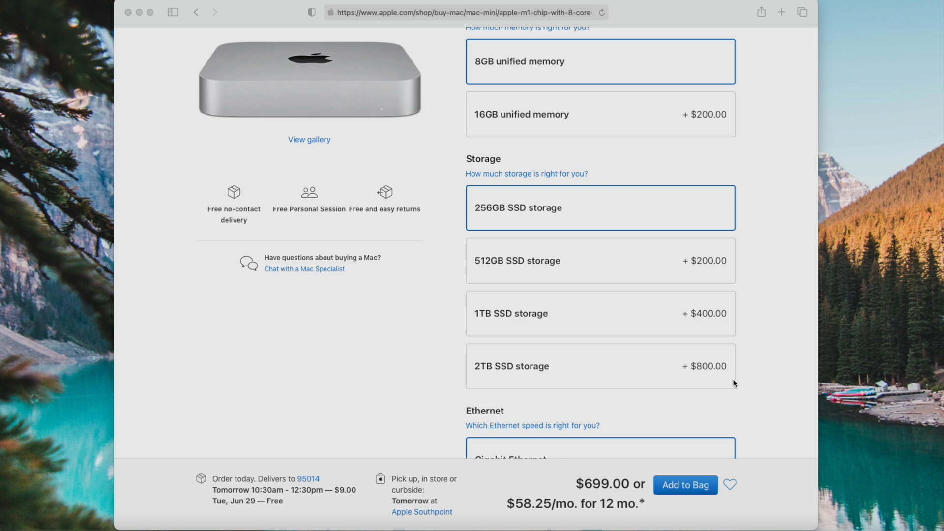
mouse_move(757, 365)
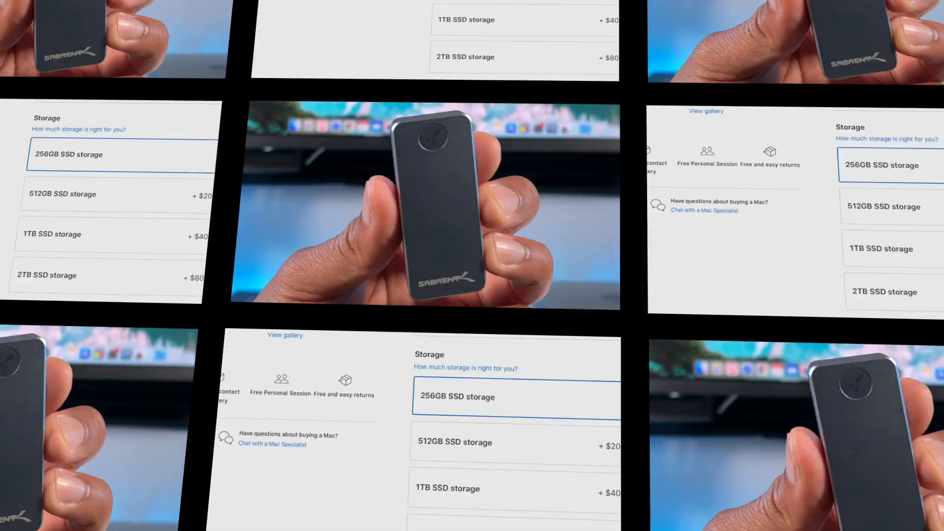
right_click(654, 195)
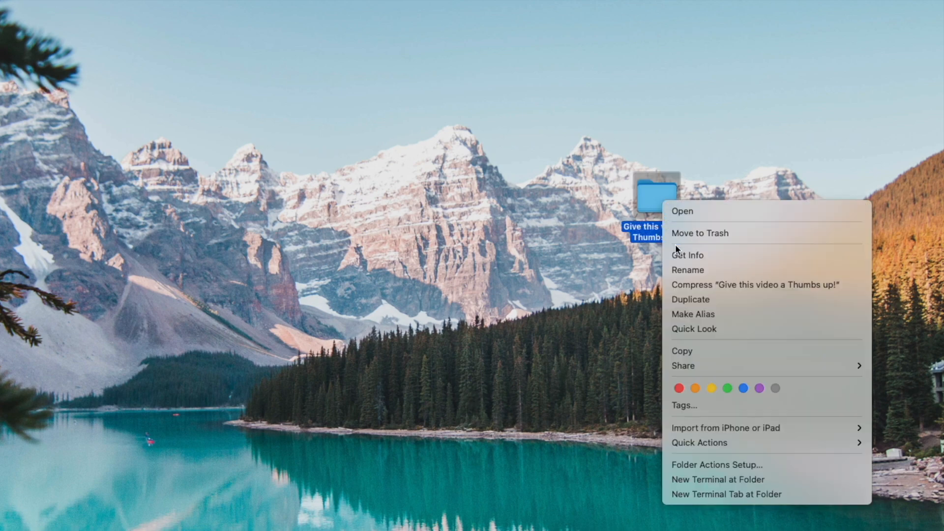
left_click(687, 255)
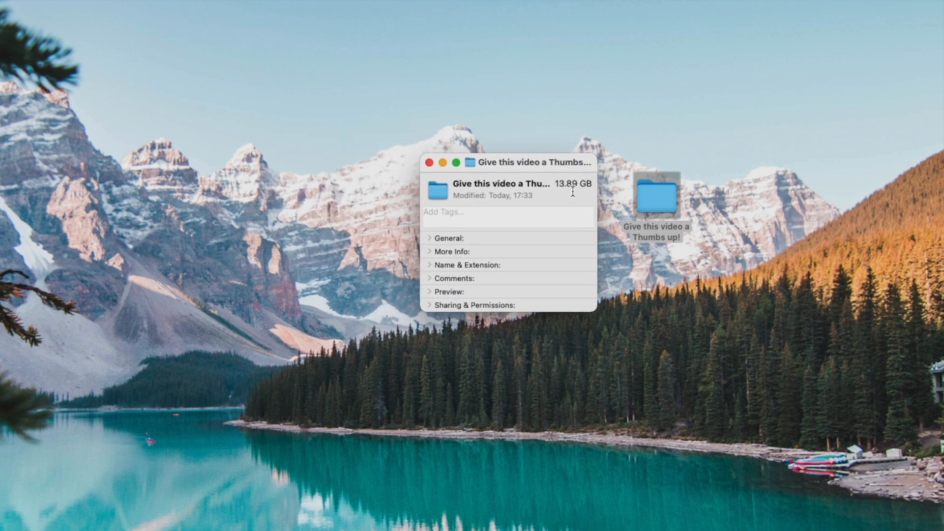
mouse_move(576, 192)
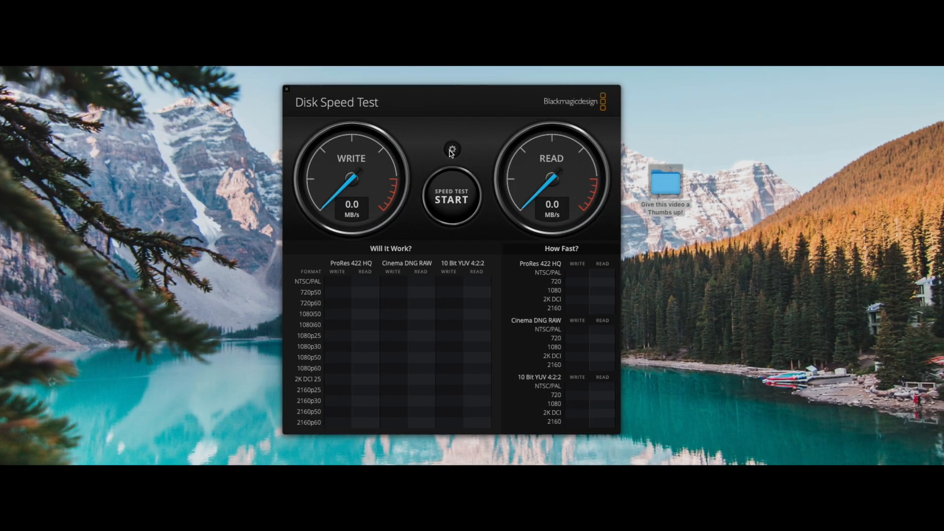
Target ROCKET-nano and run the speed test, measuring 557.3 MB/s write and 543.2 MB/s read
left_click(451, 149)
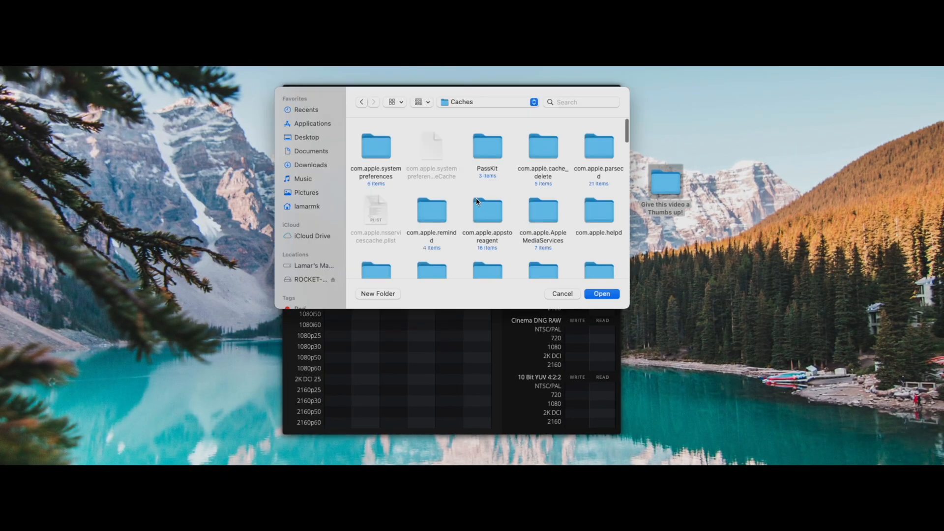
left_click(308, 278)
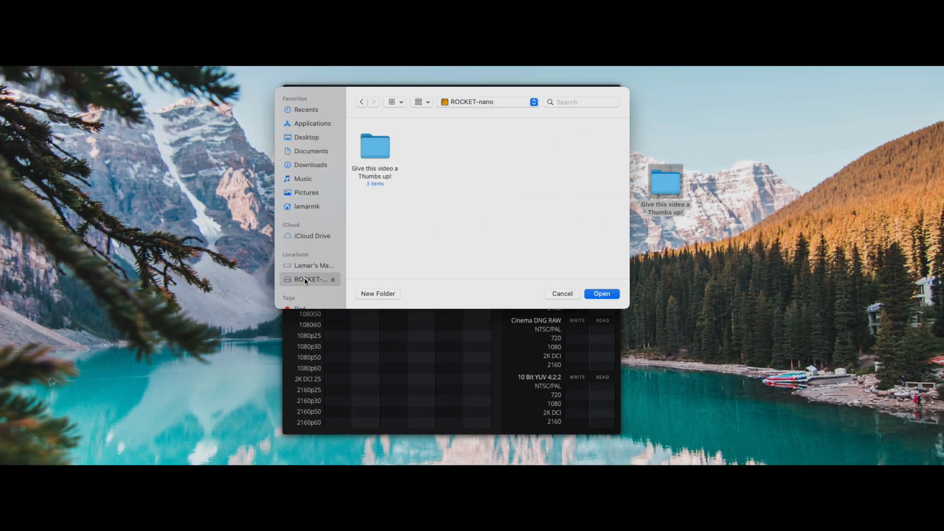
left_click(600, 294)
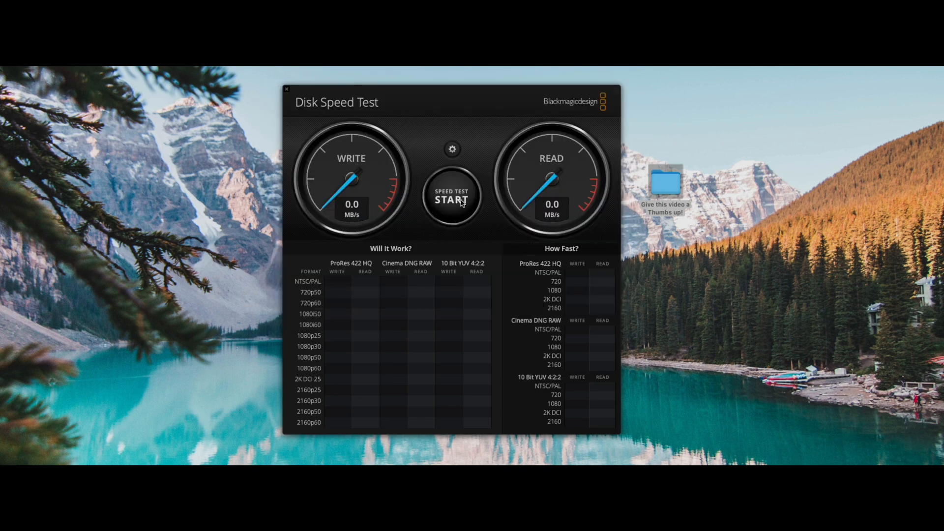
left_click(451, 200)
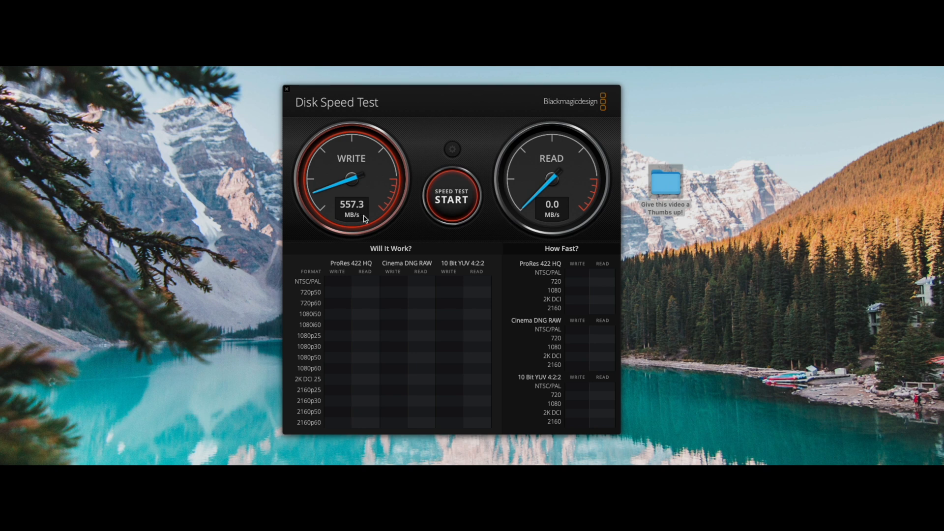
left_click(452, 196)
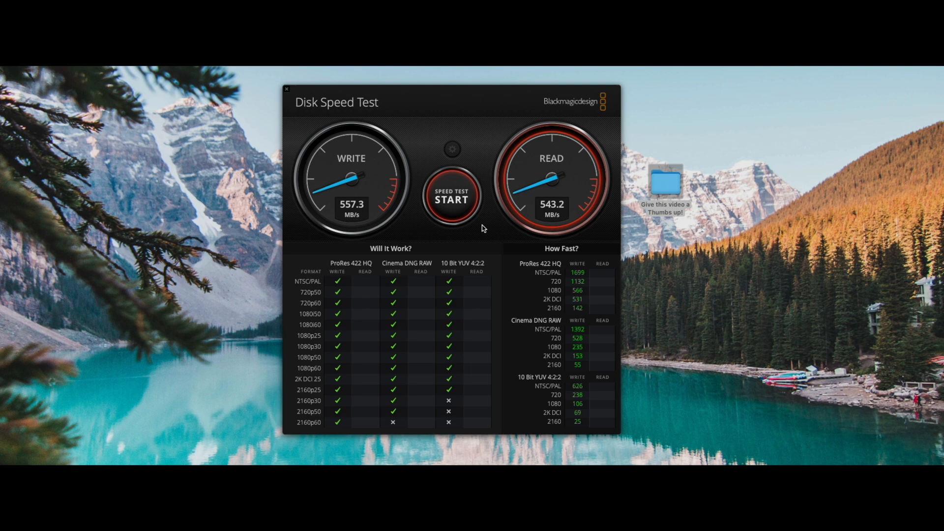
left_click(451, 196)
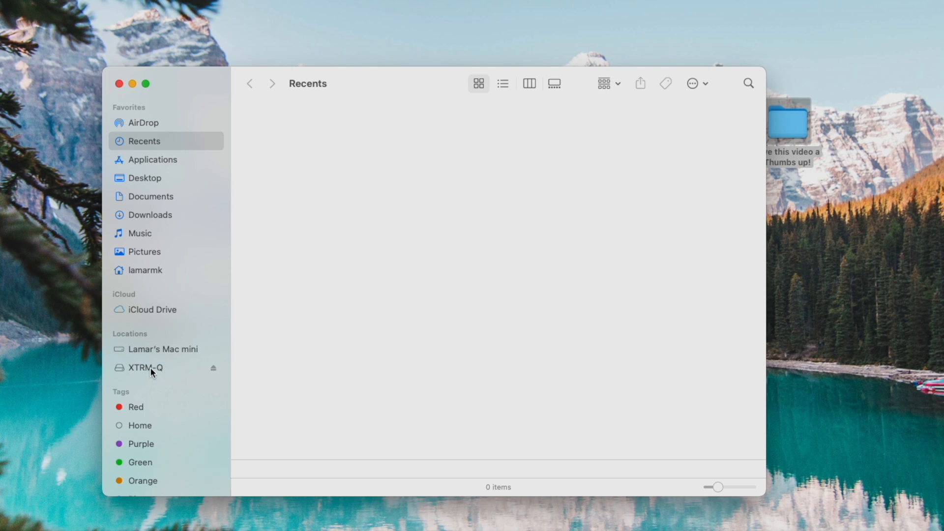
Drag the 'Give this video a Thumbs up!' folder from the desktop onto the XTRM-Q drive
left_click(145, 368)
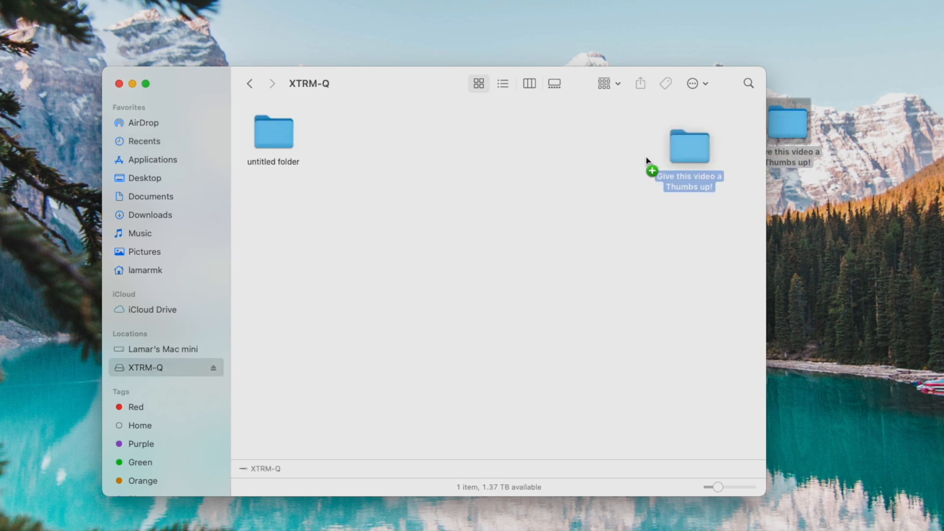
left_click_drag(689, 146, 371, 136)
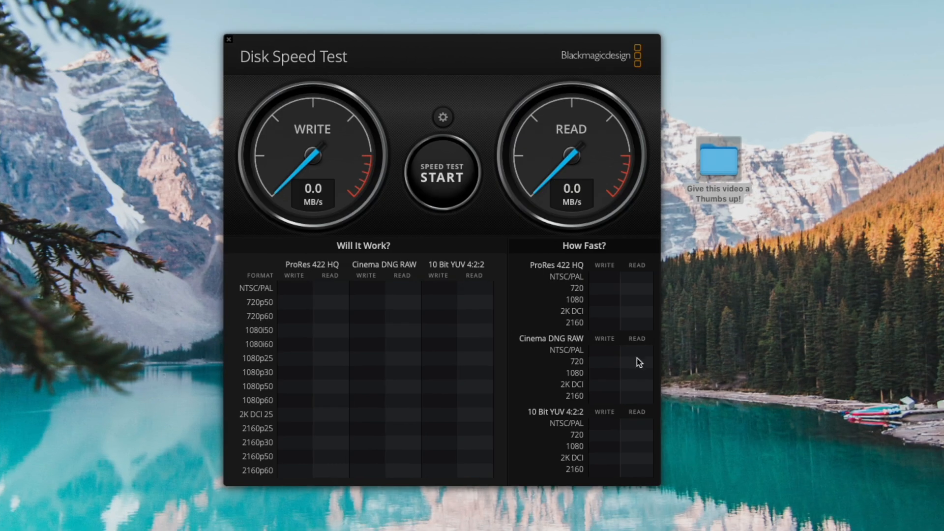
Choose XTRM-Q as the target drive via the gear menu and start the speed test
left_click(443, 117)
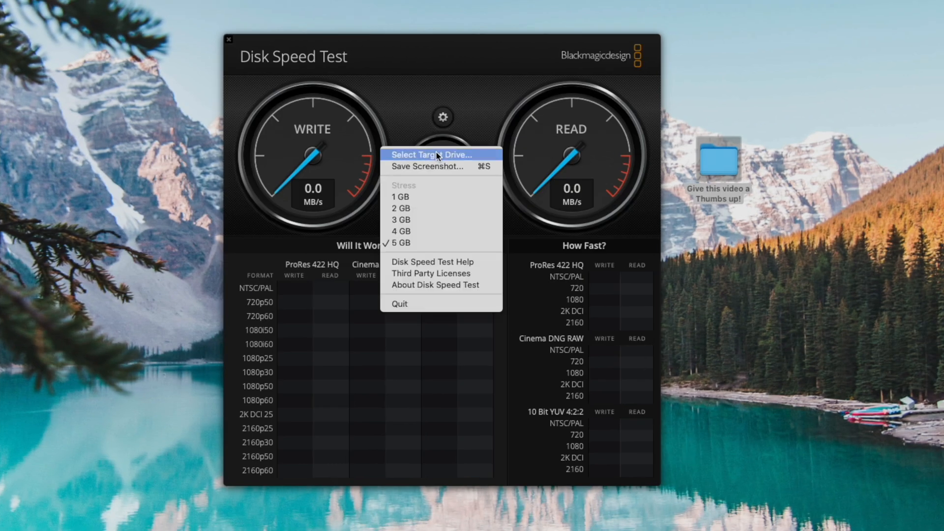
left_click(429, 155)
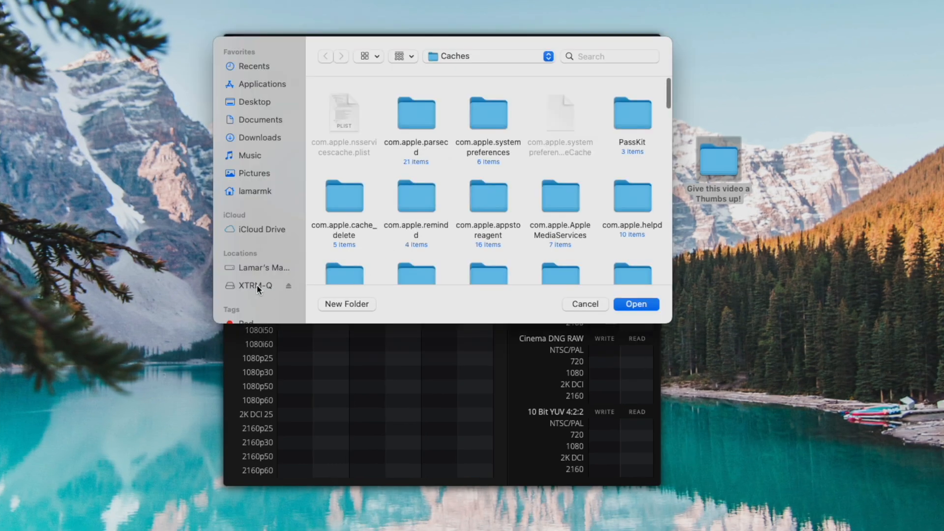
left_click(254, 285)
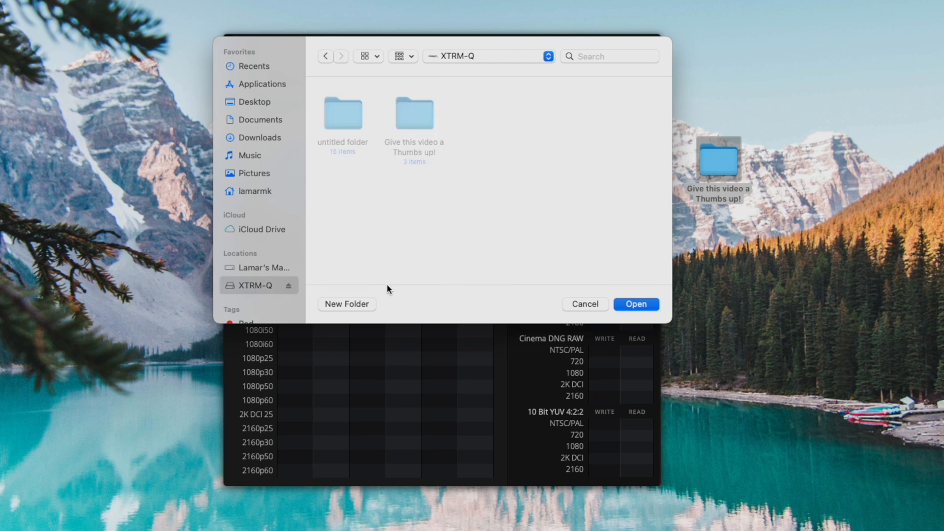
left_click(636, 304)
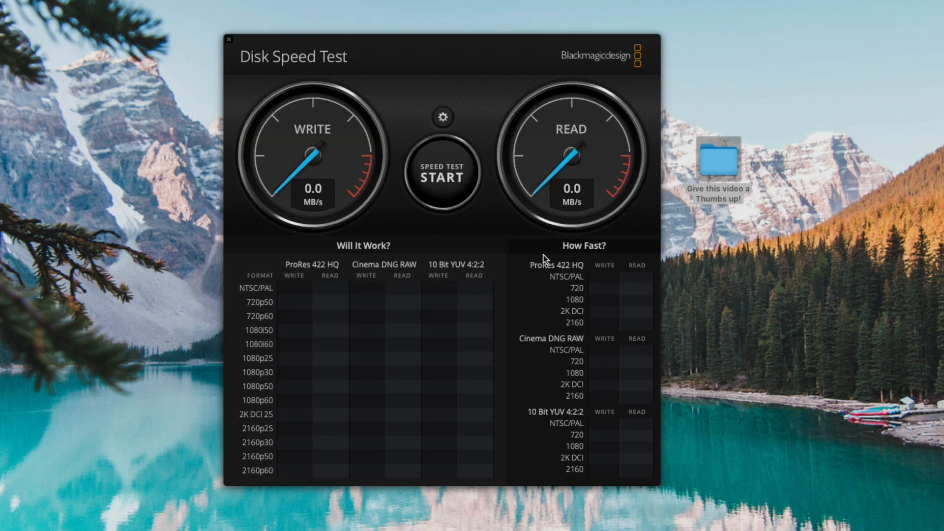
left_click(442, 175)
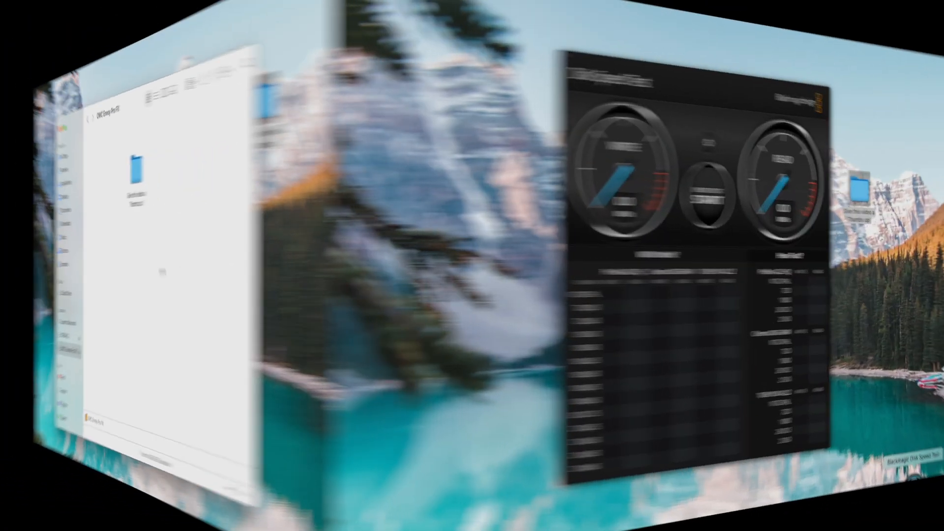
Target OWC Envoy Pro FX and run the test, measuring 1930.3 MB/s write and 2632.4 MB/s read
left_click(447, 135)
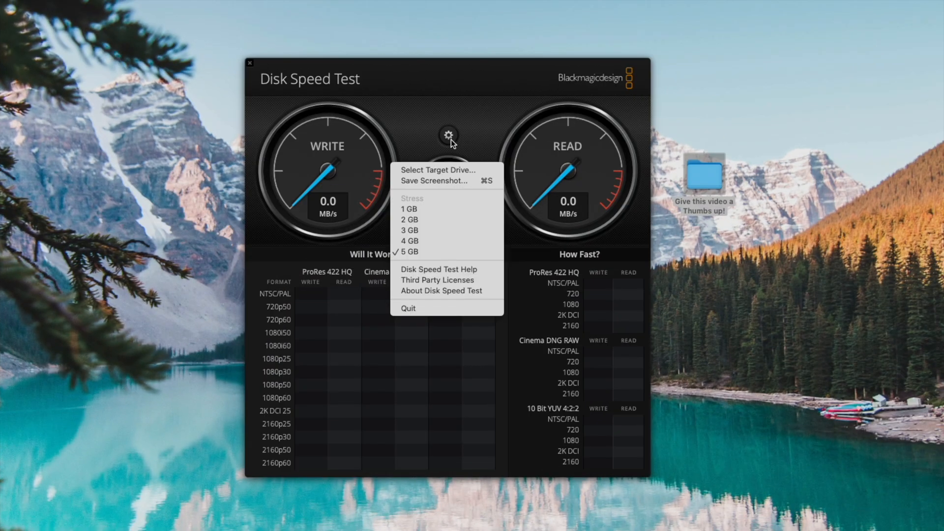
left_click(438, 170)
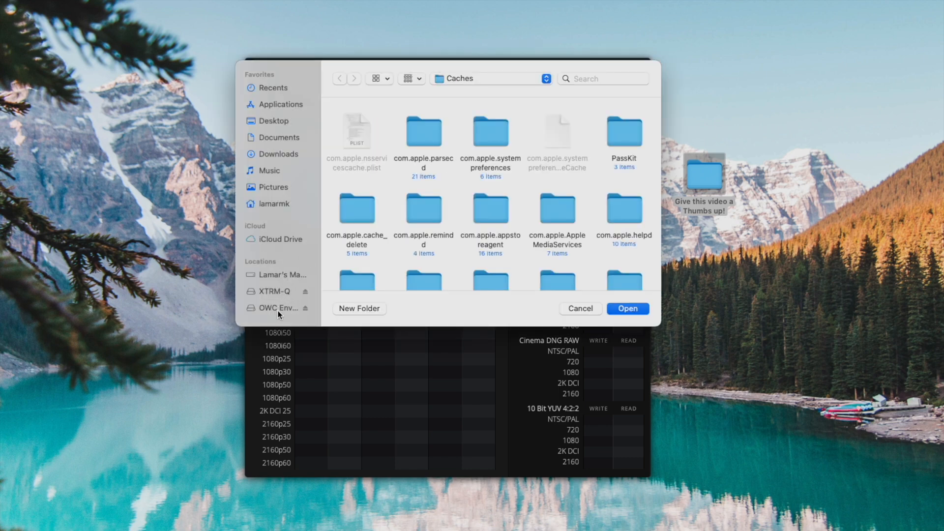
left_click(277, 308)
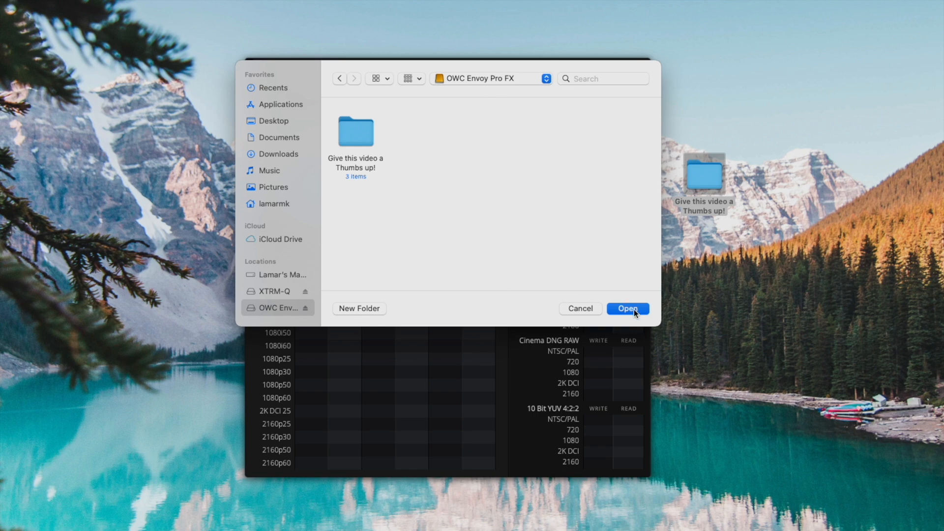
left_click(626, 309)
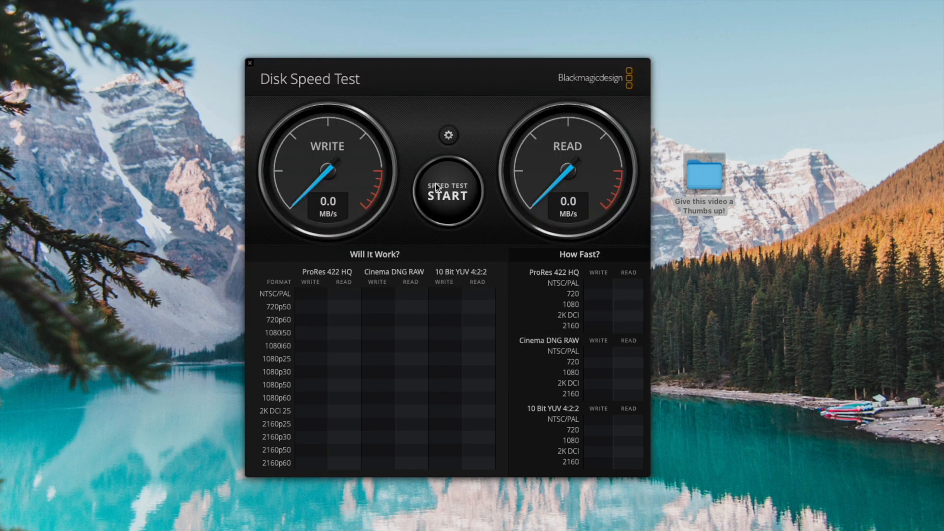
left_click(447, 193)
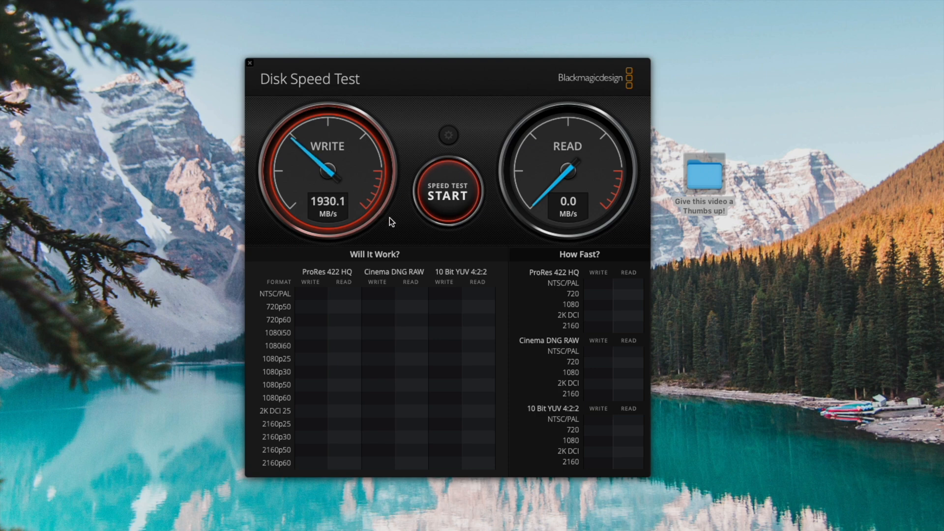
left_click(446, 193)
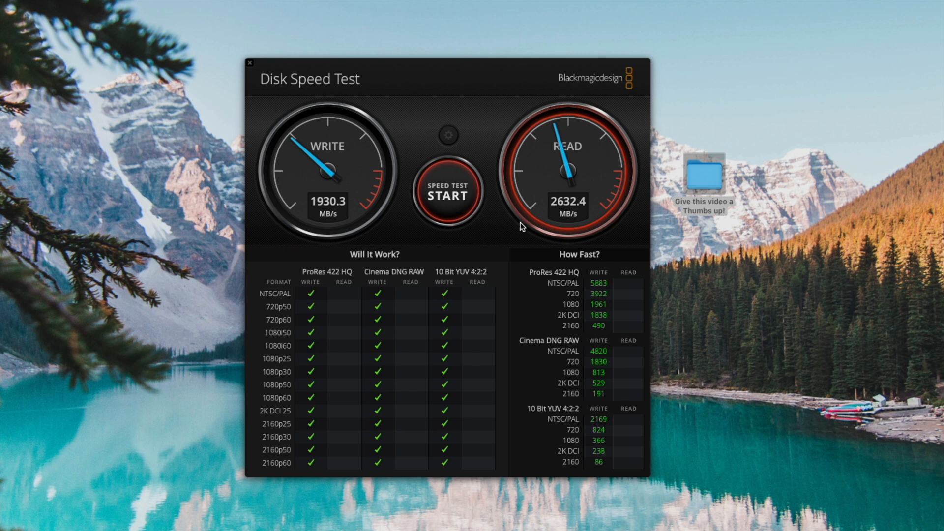
left_click(446, 193)
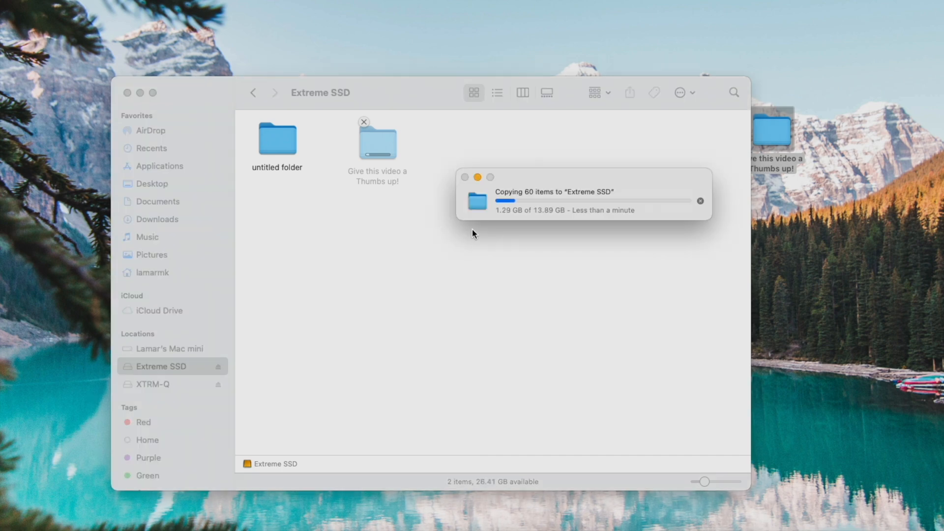
mouse_move(584, 238)
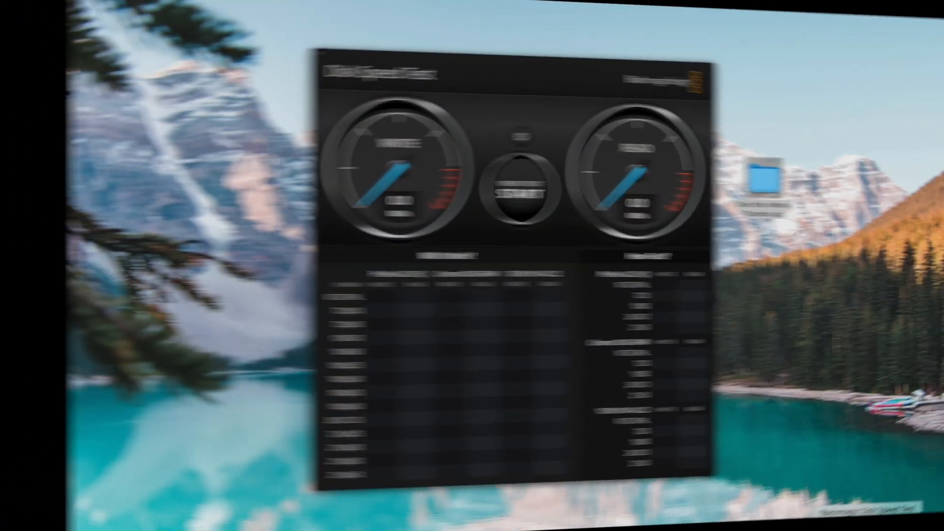
Target Extreme SSD and run the speed test, measuring about 337.7 MB/s write
left_click(427, 137)
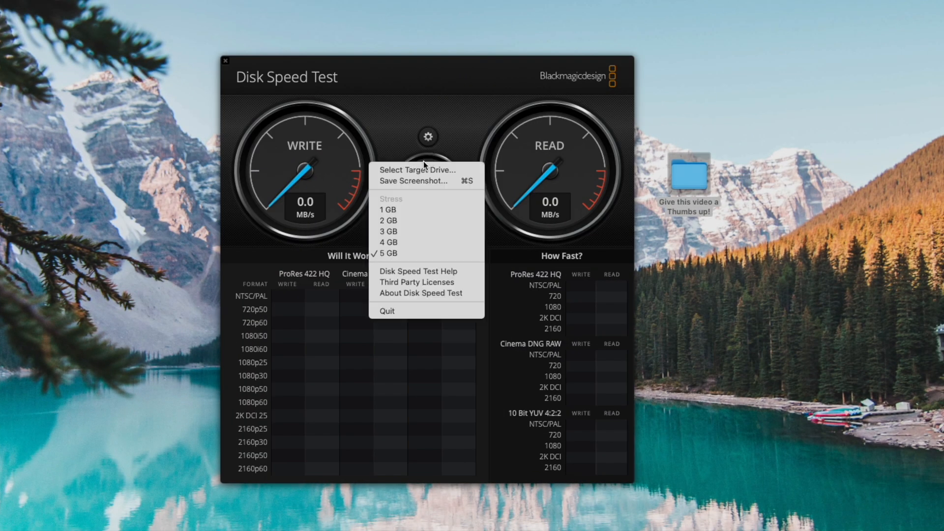
left_click(416, 170)
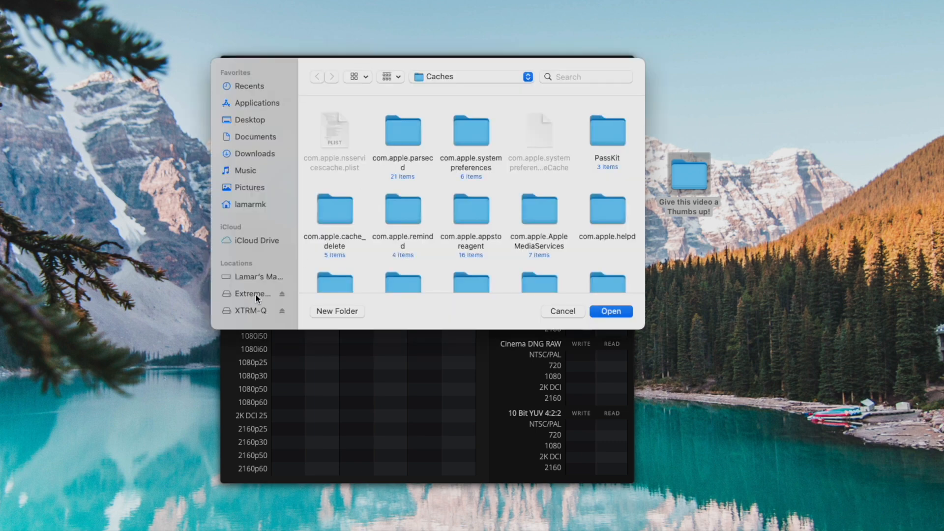
left_click(250, 294)
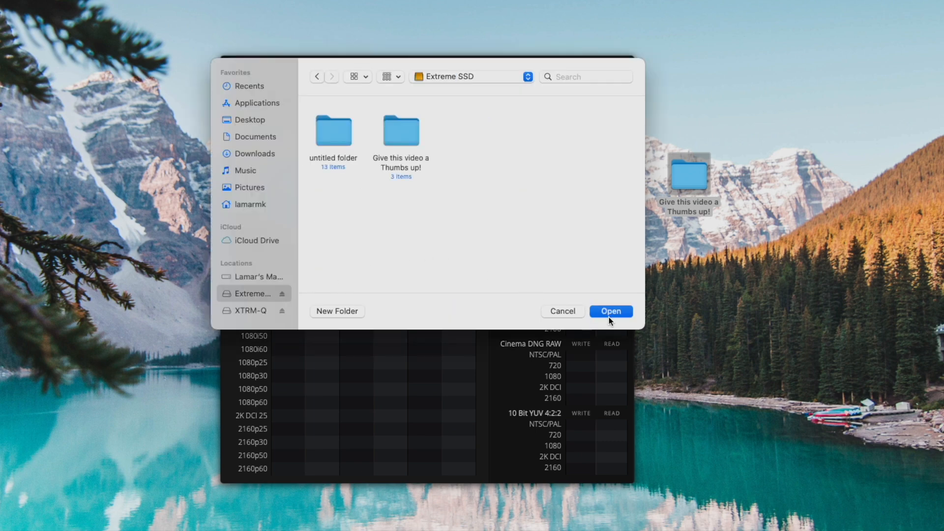
left_click(609, 312)
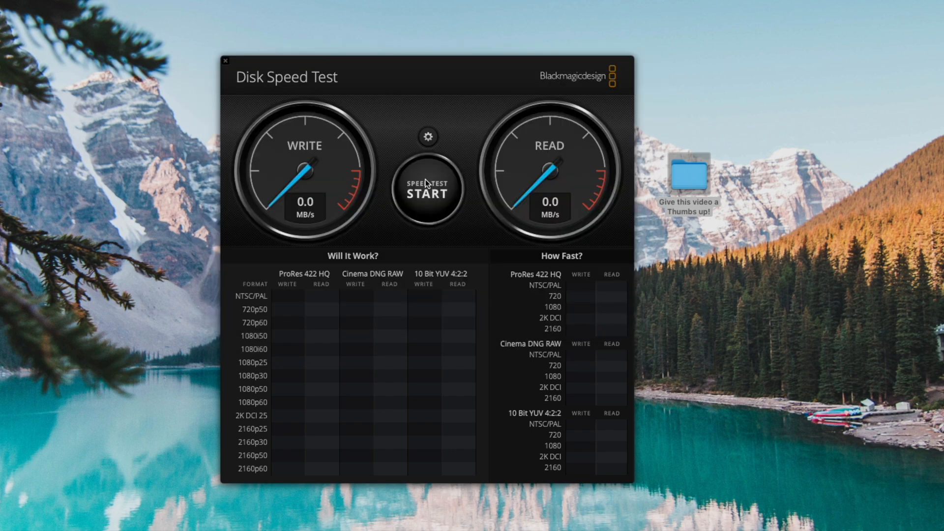
left_click(427, 192)
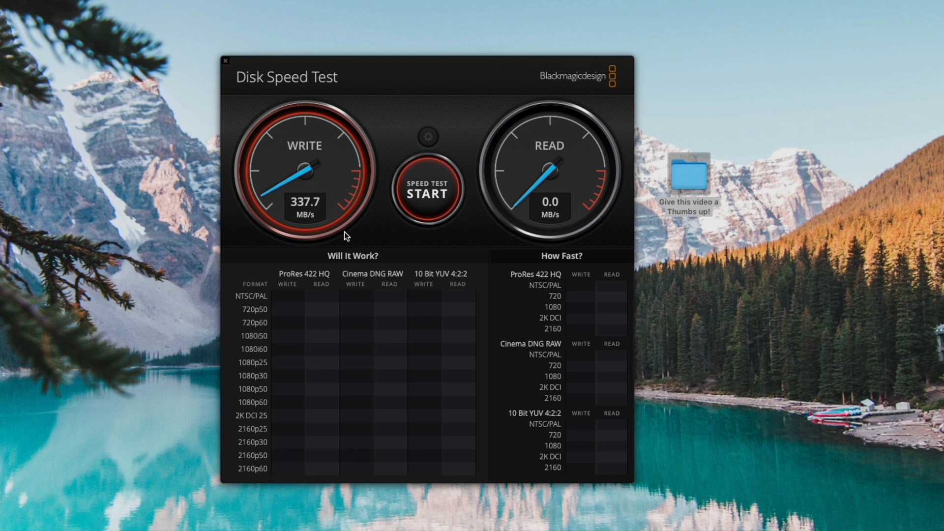
left_click(426, 193)
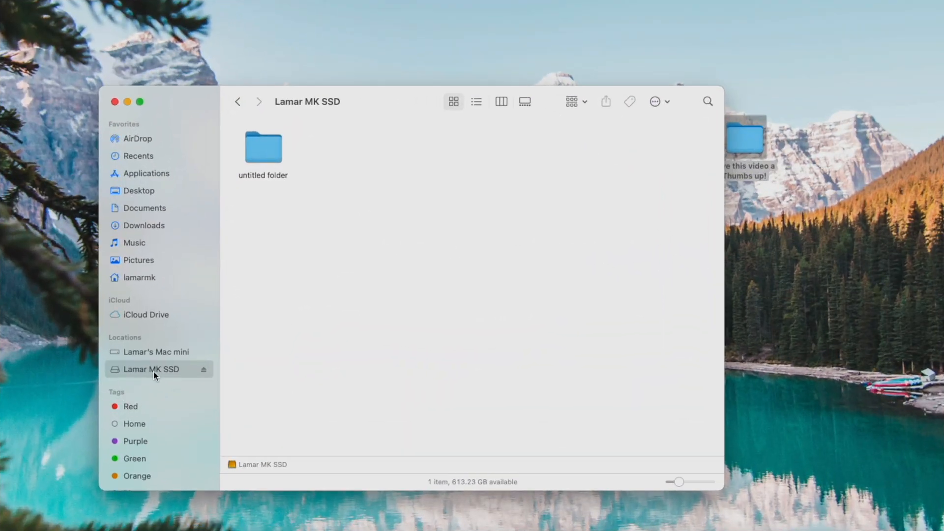
mouse_move(168, 377)
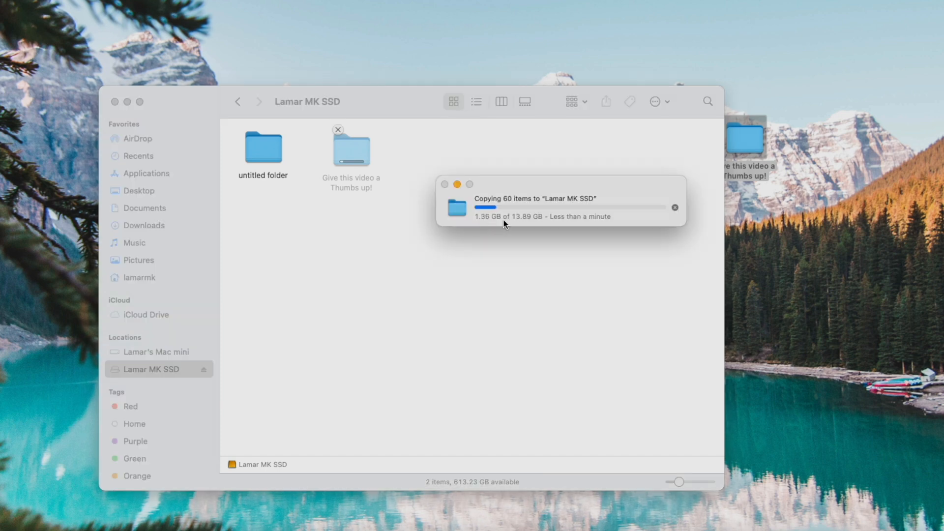
mouse_move(536, 243)
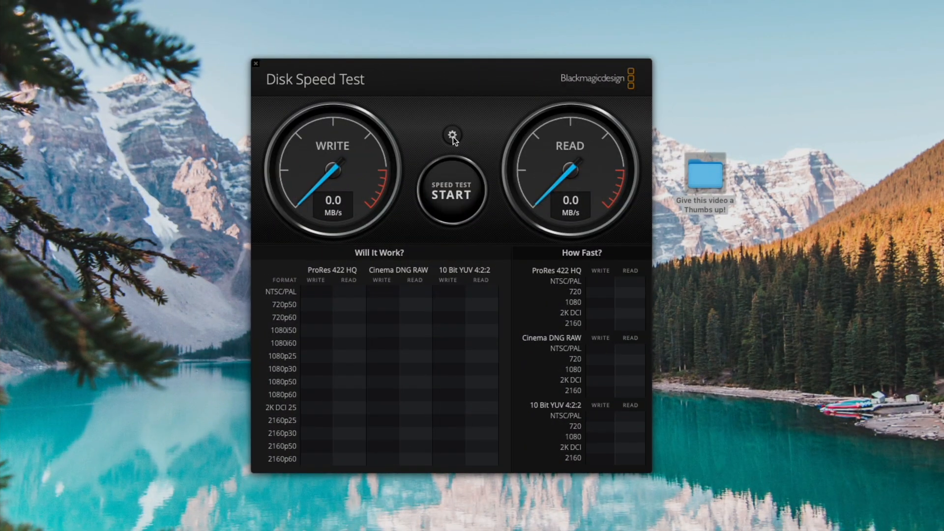
Target Lamar MK SSD and run the test, measuring 85.5 MB/s write and 368.5 MB/s read
left_click(452, 135)
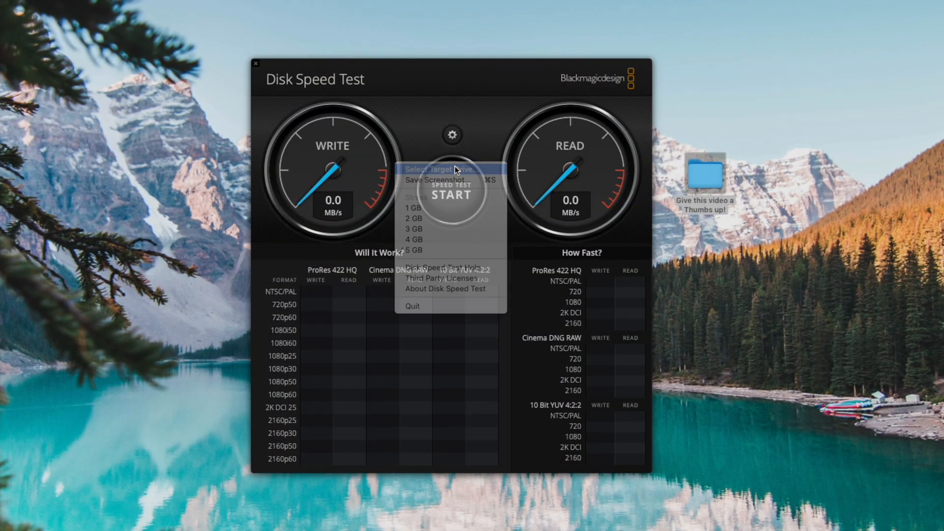
left_click(437, 170)
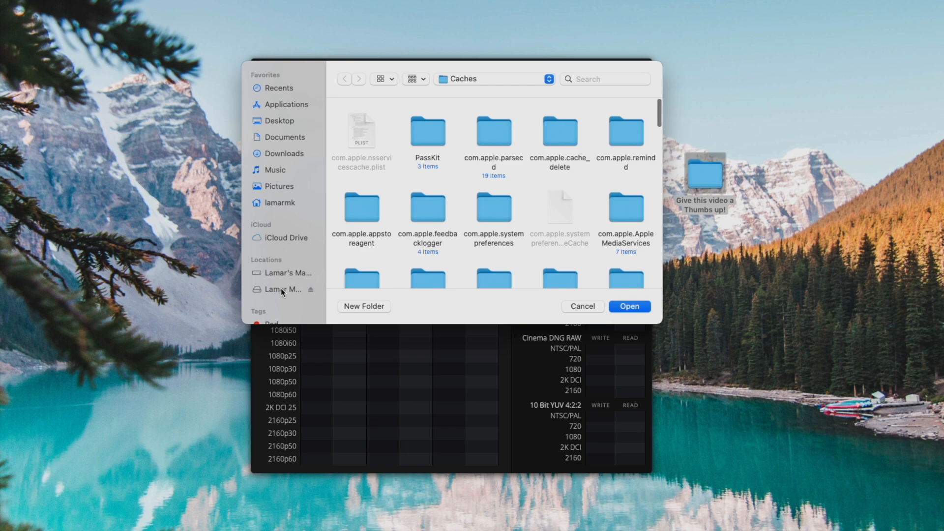
left_click(280, 289)
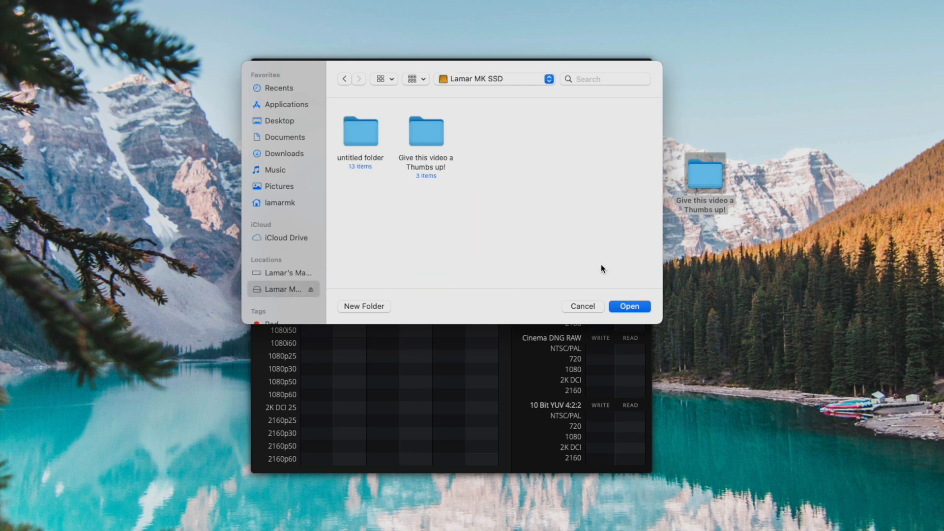
left_click(628, 306)
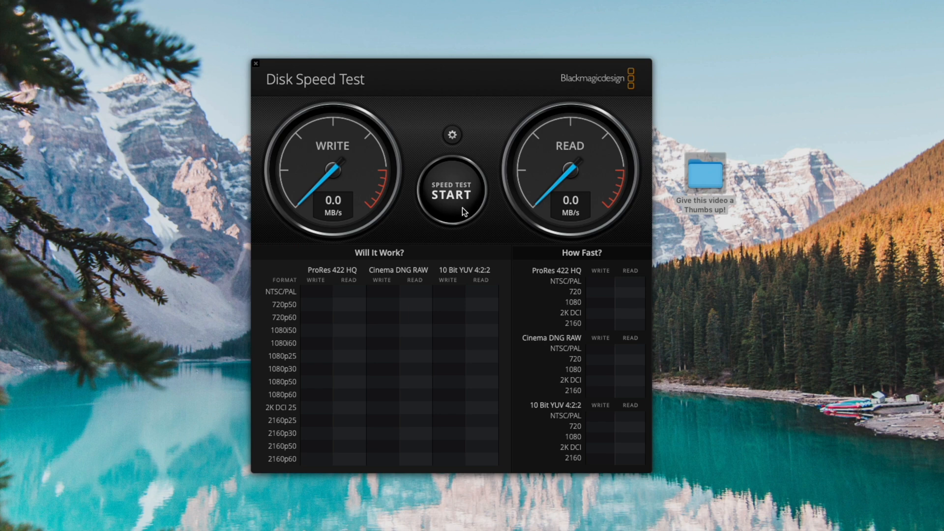
left_click(451, 194)
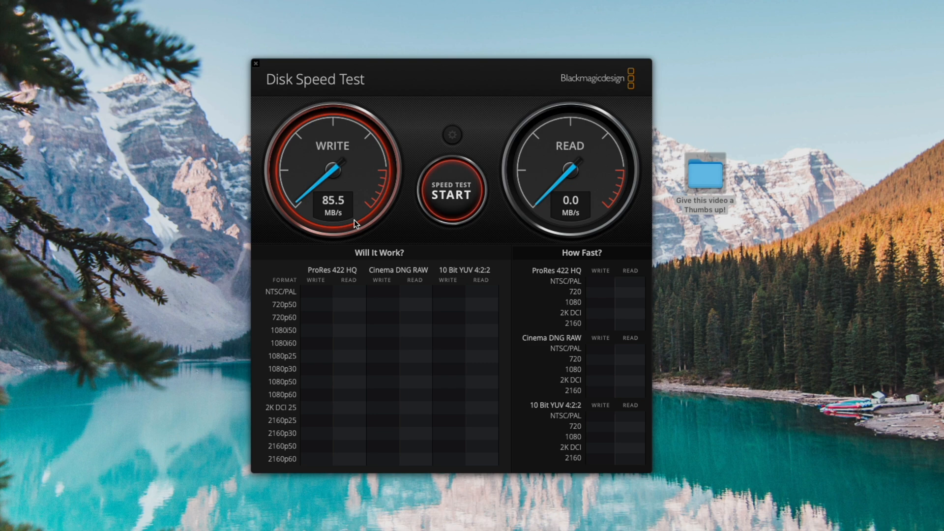
left_click(450, 193)
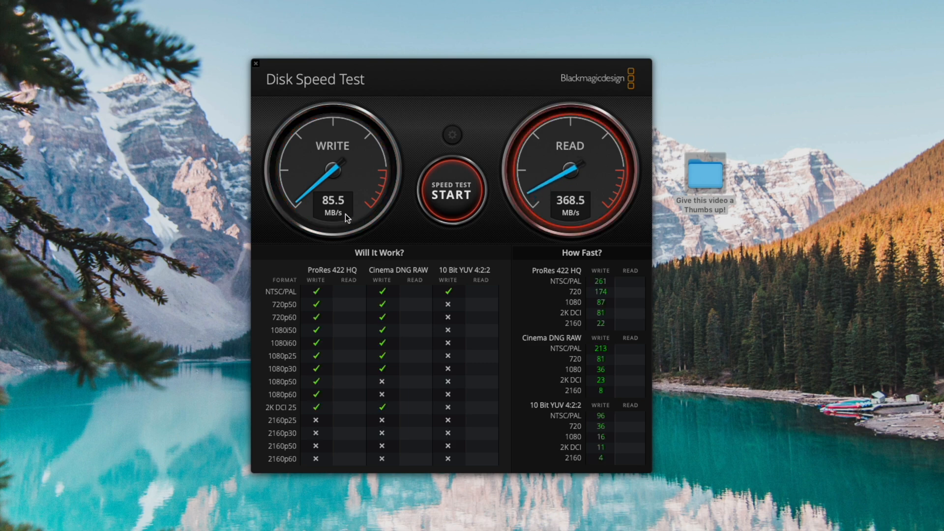